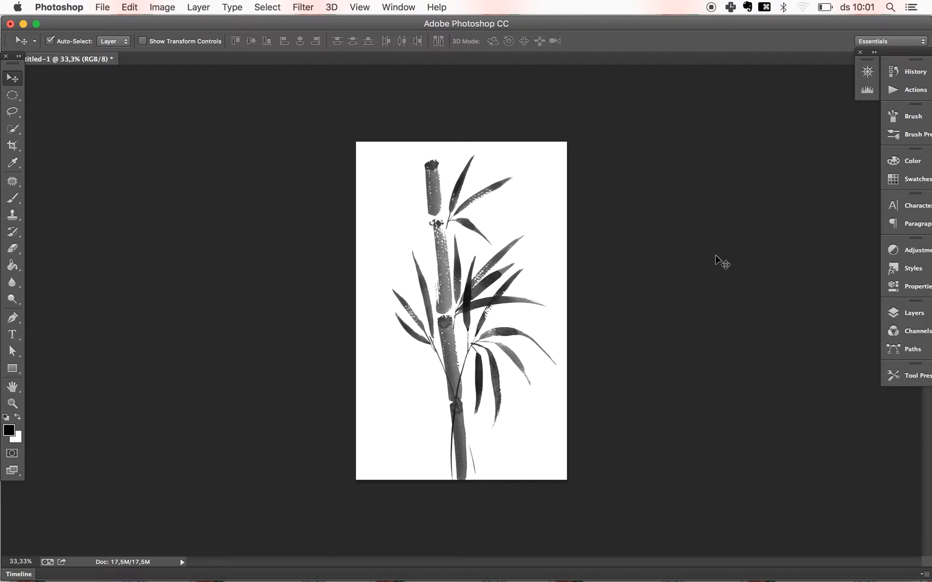
mouse_move(572, 287)
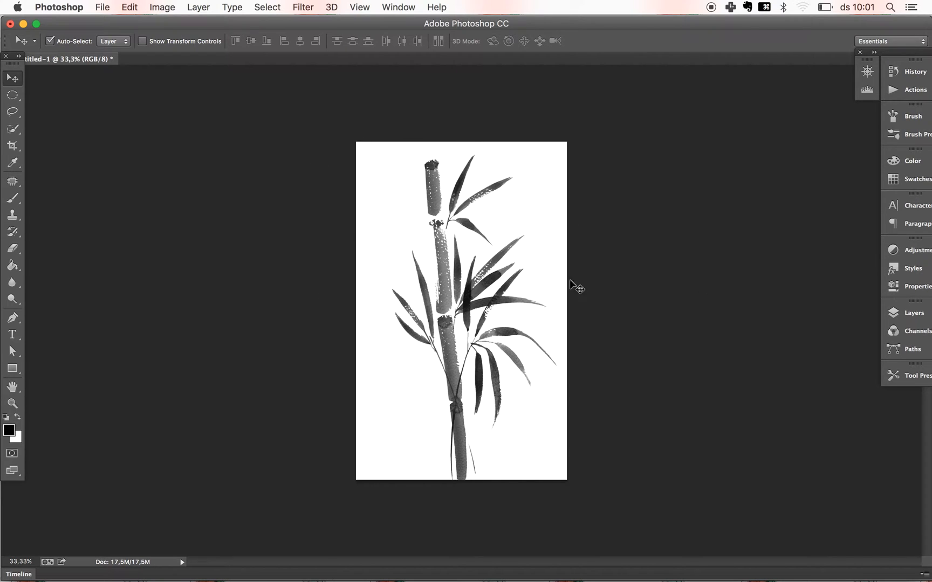
mouse_move(607, 436)
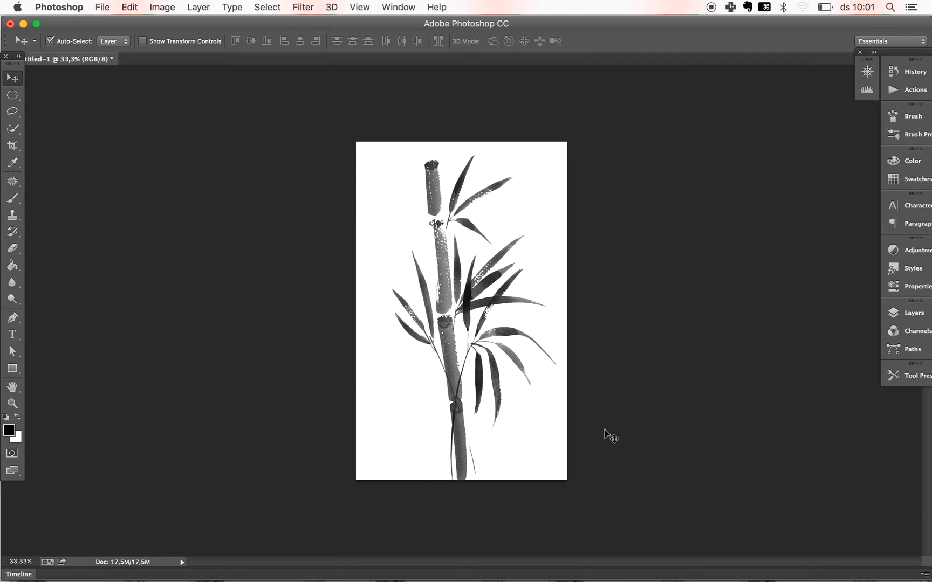
mouse_move(379, 424)
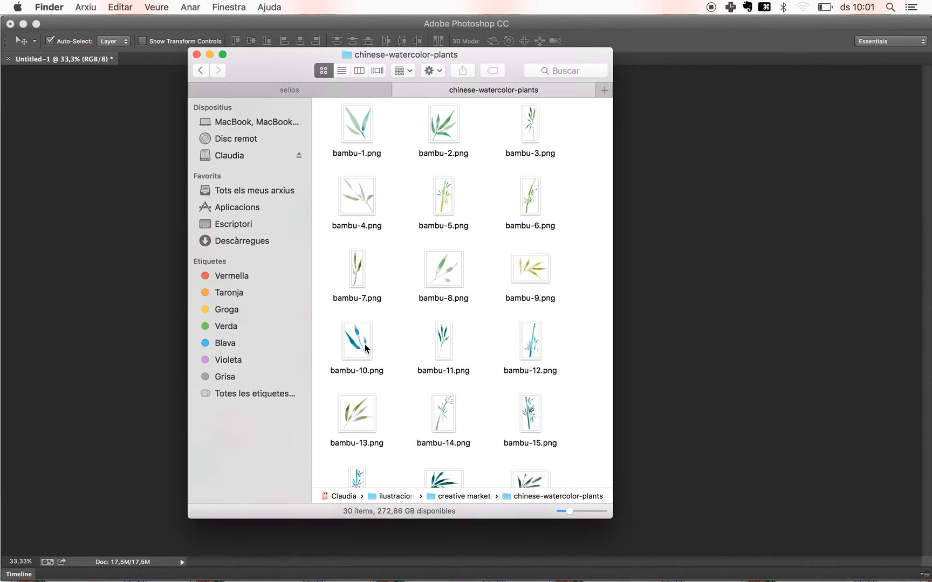
mouse_move(508, 327)
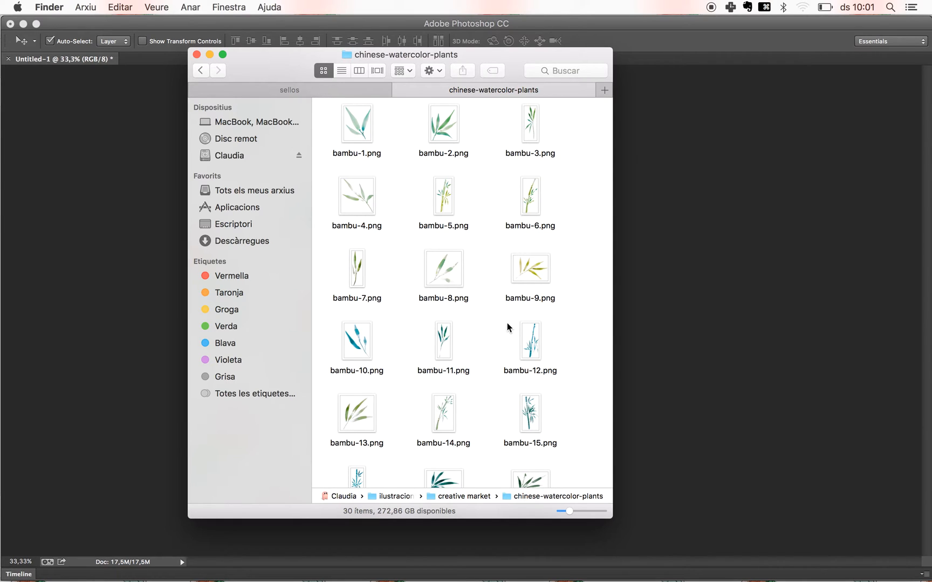
mouse_move(494, 369)
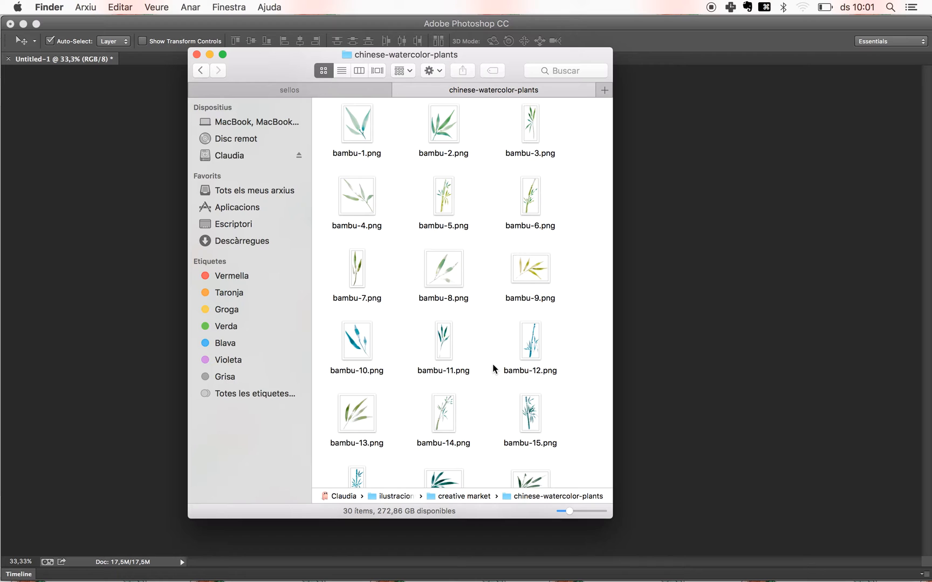
mouse_move(585, 333)
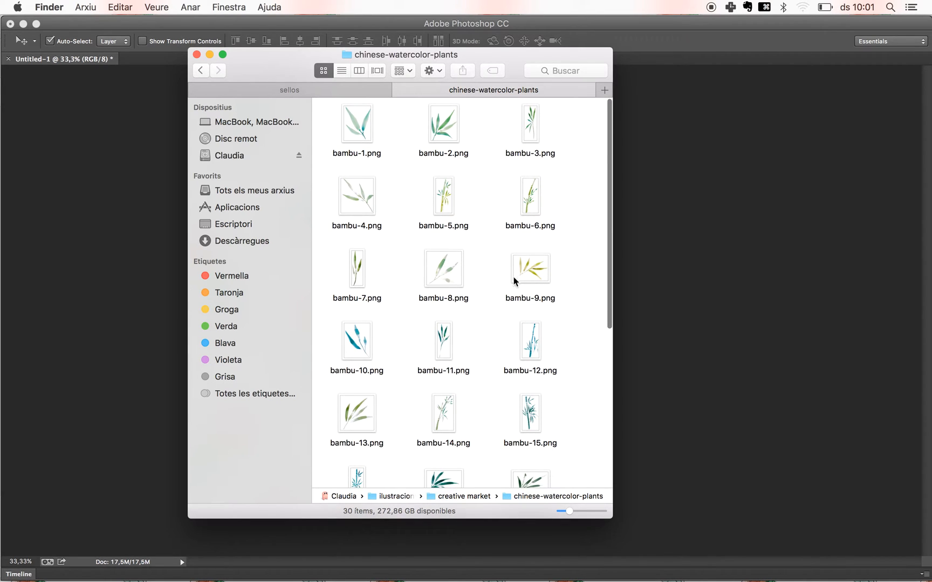
Quick Look preview bambu-15.png, then scroll up and preview bambu-5.png.
click(529, 414)
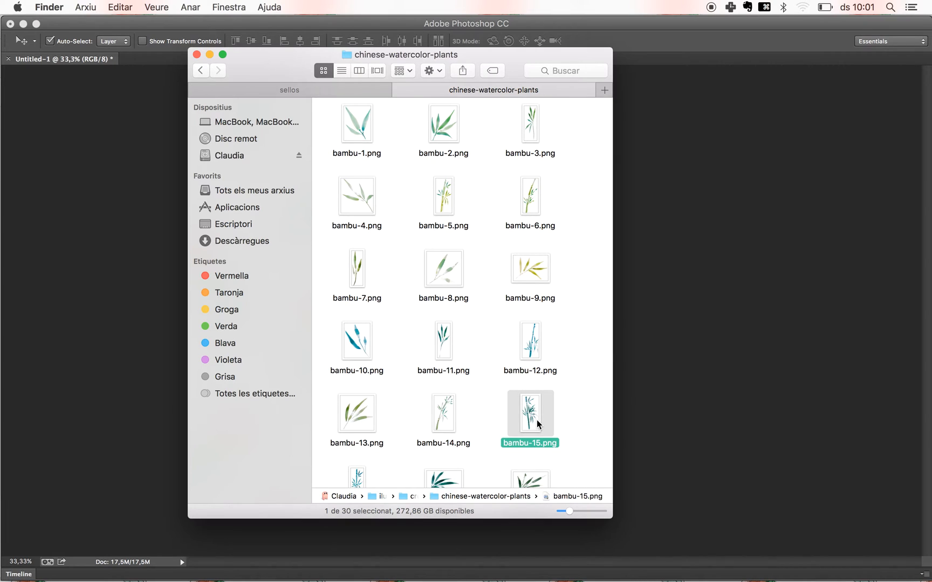
key(space)
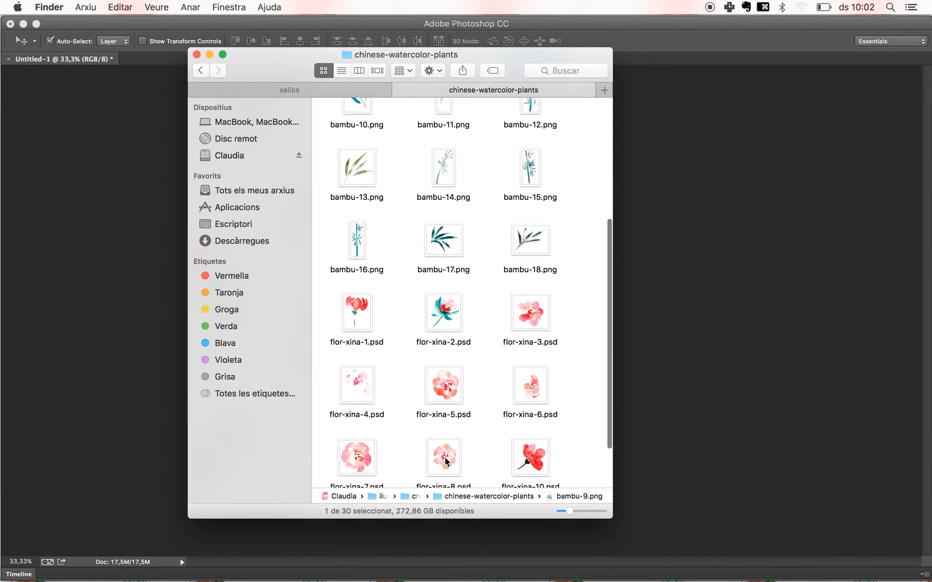
scroll(up, 3)
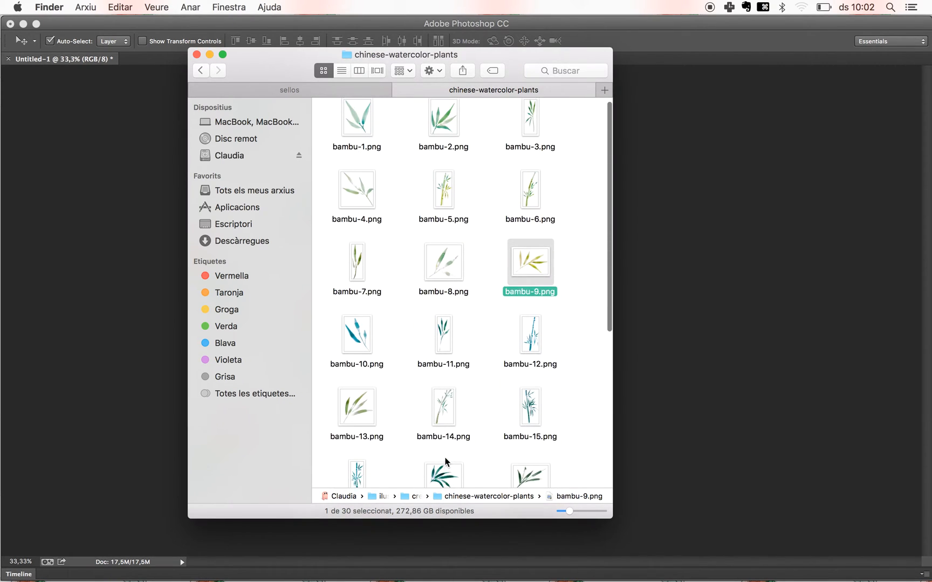
scroll(up, 3)
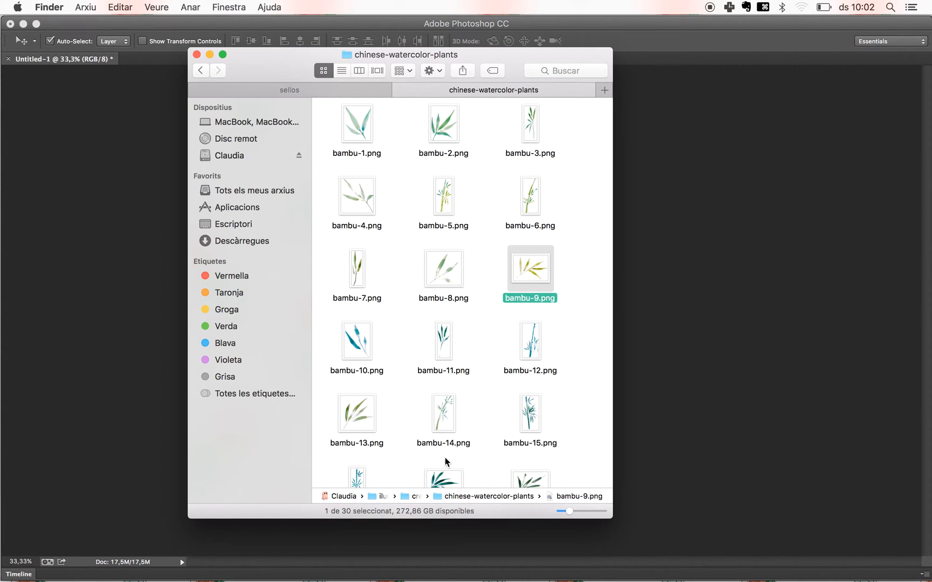
click(443, 197)
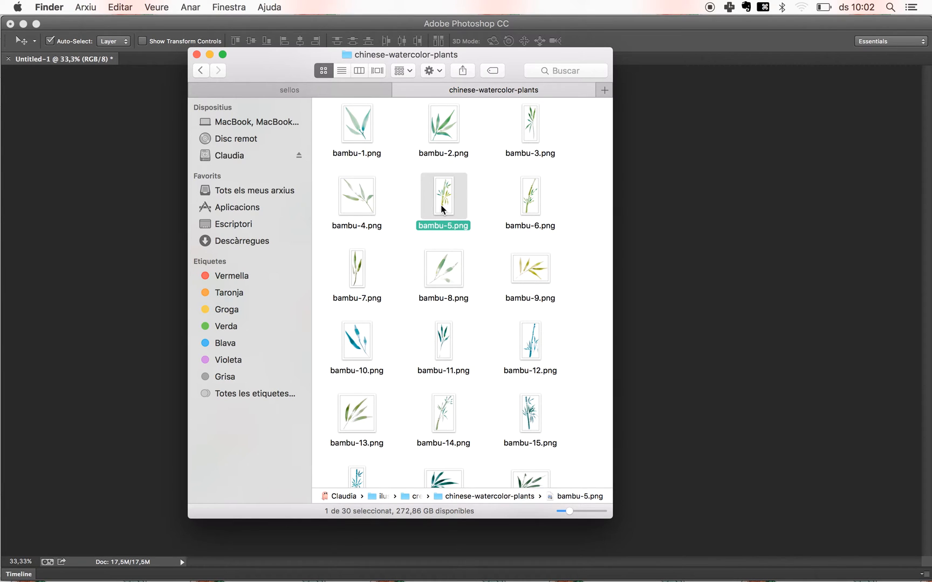
key(space)
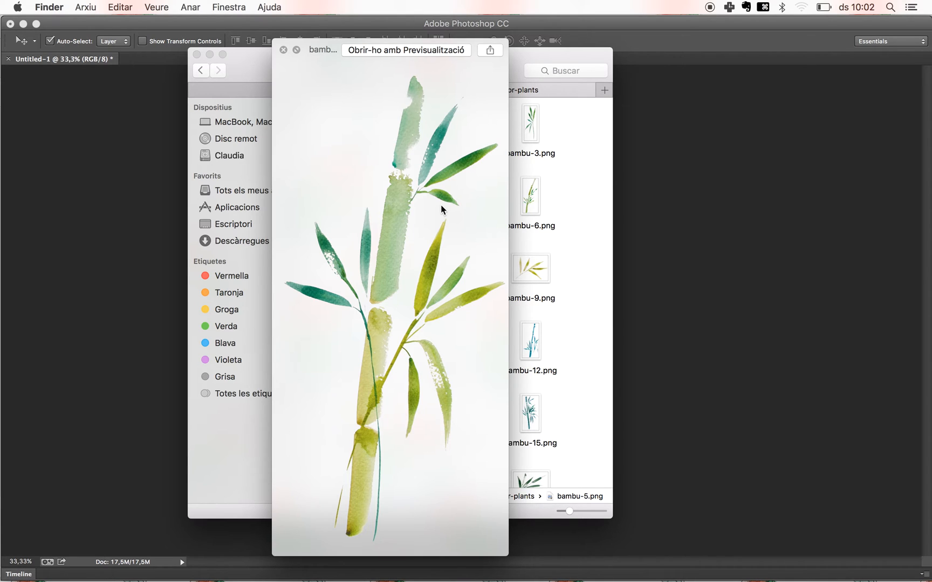
Close the bambu-5 preview and open bambu-15.png in Photoshop.
click(284, 50)
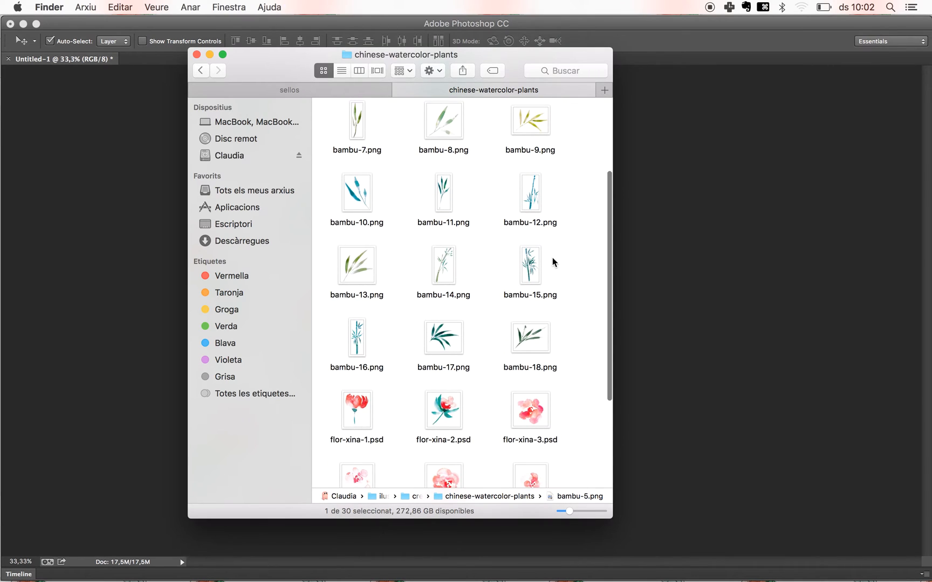
click(529, 265)
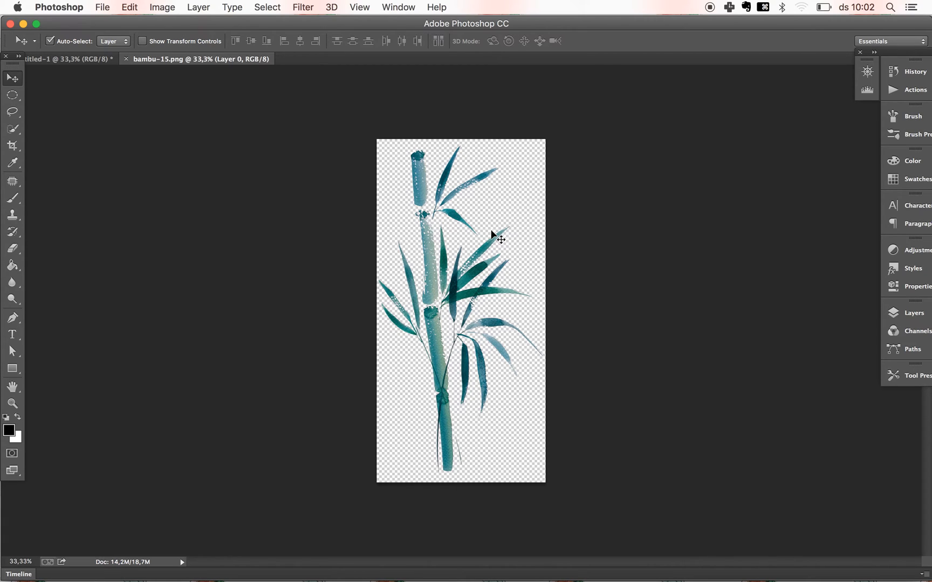
mouse_move(529, 279)
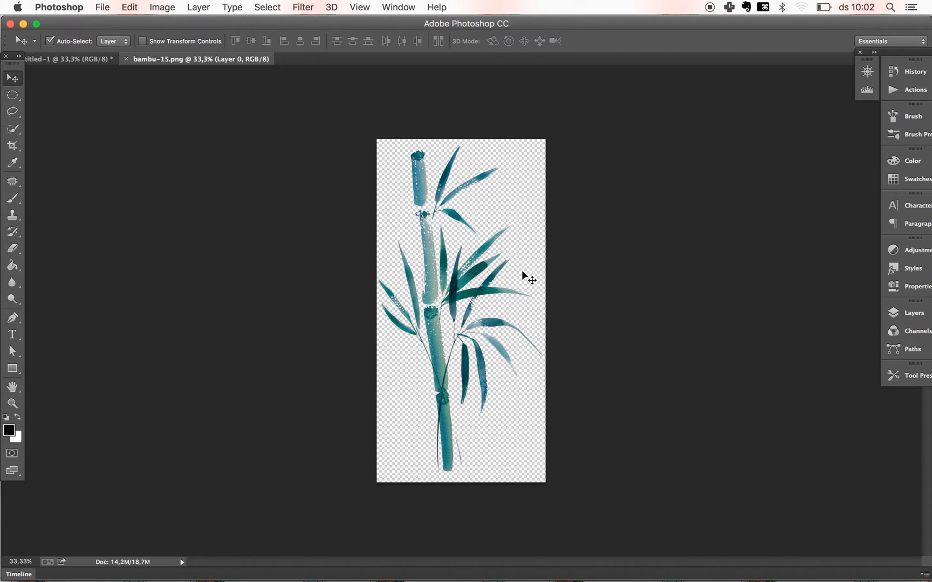
mouse_move(490, 205)
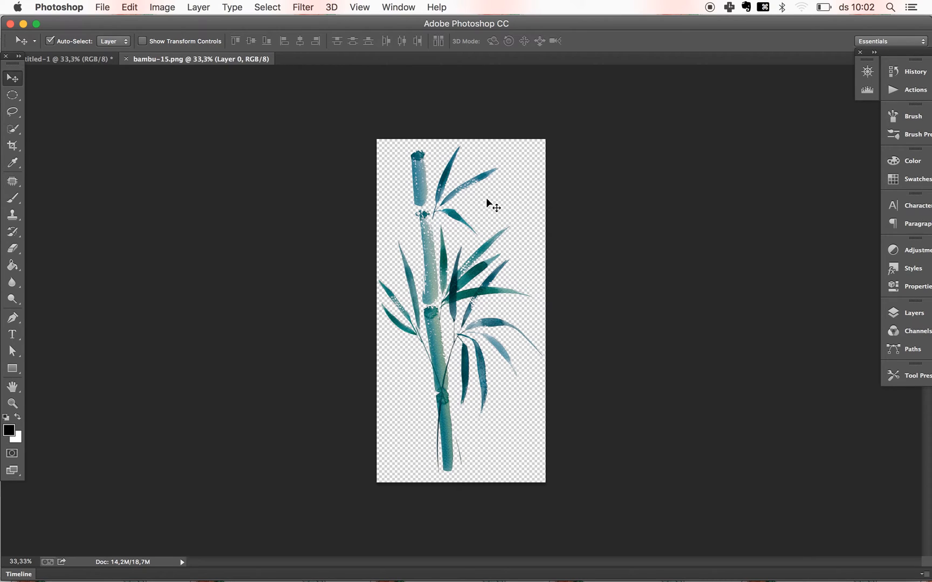
mouse_move(494, 222)
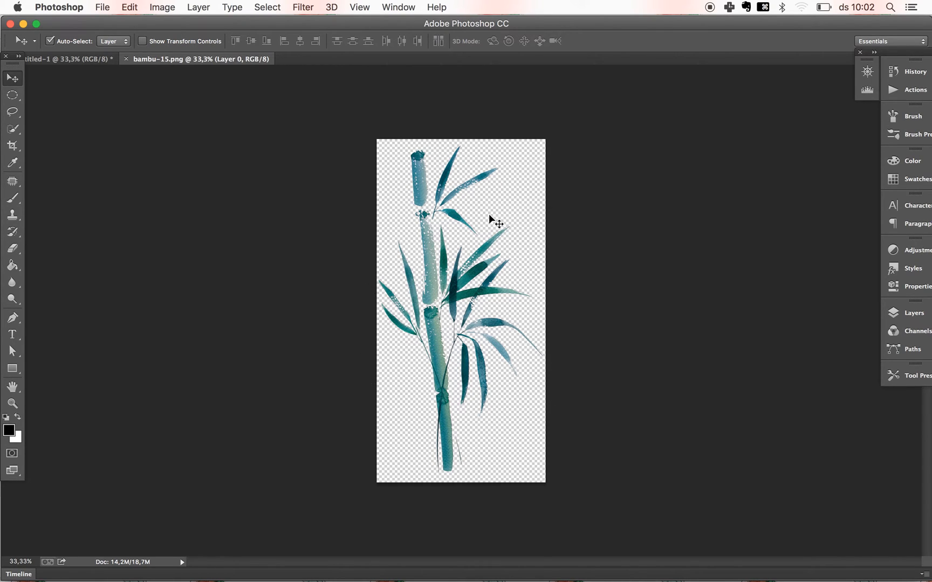
mouse_move(130, 7)
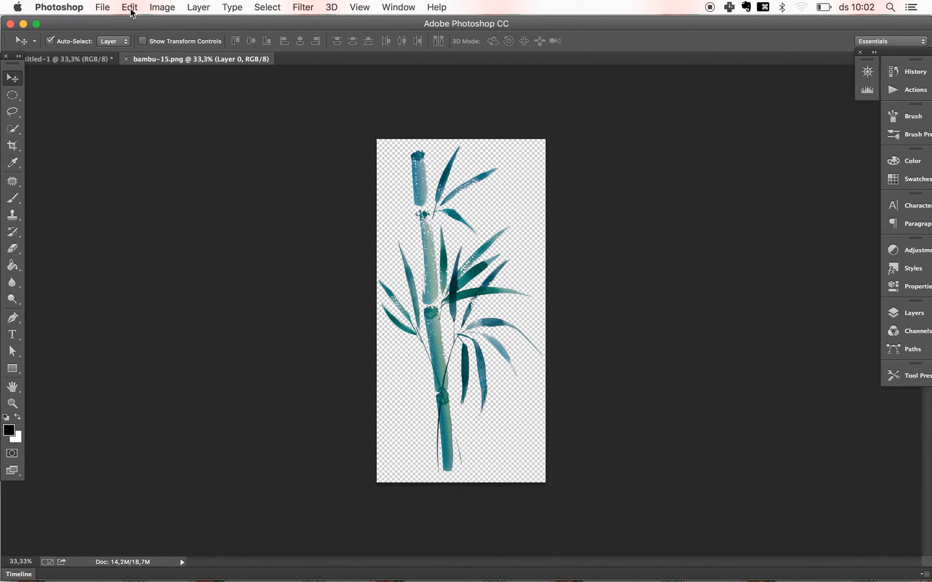
Define the bamboo image as a brush preset named bambu-15.png.
click(129, 7)
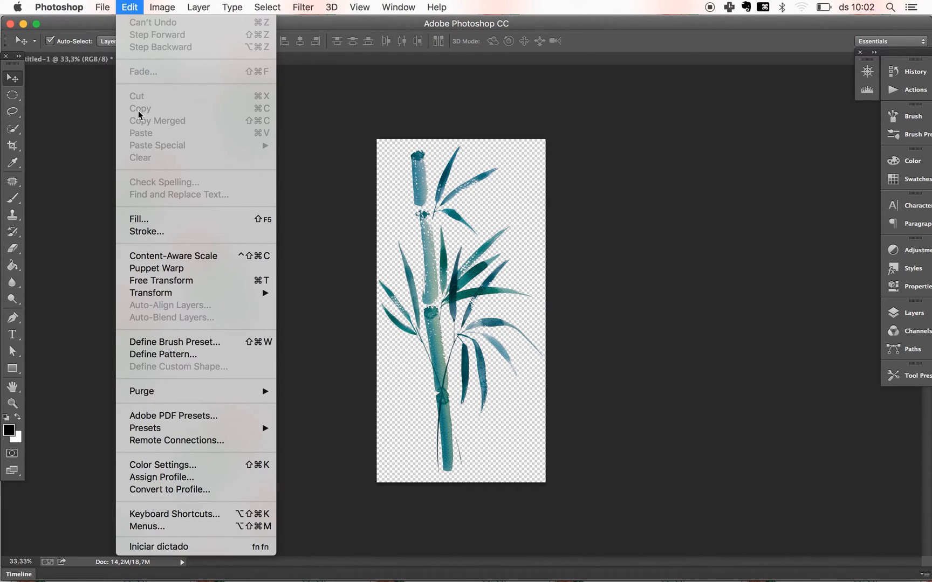
mouse_move(181, 341)
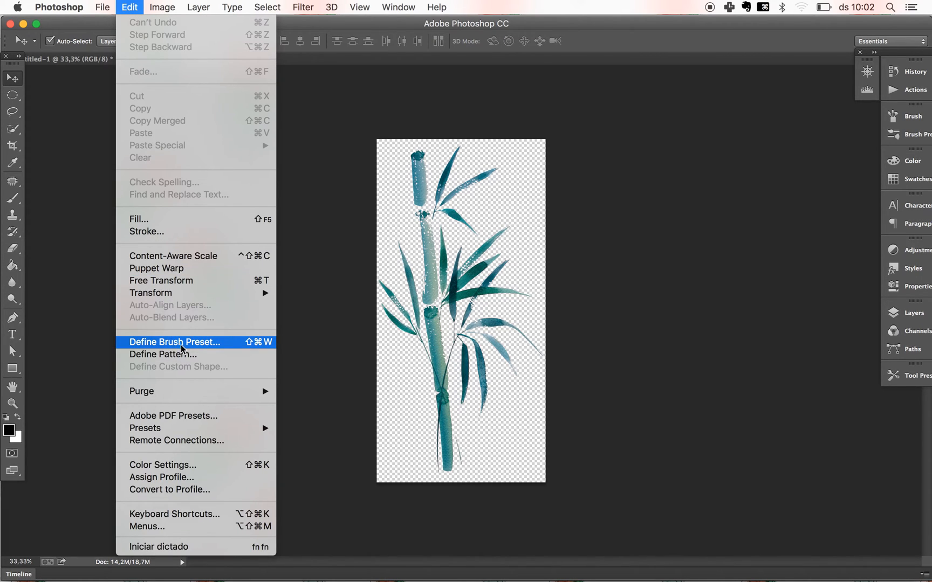
click(175, 342)
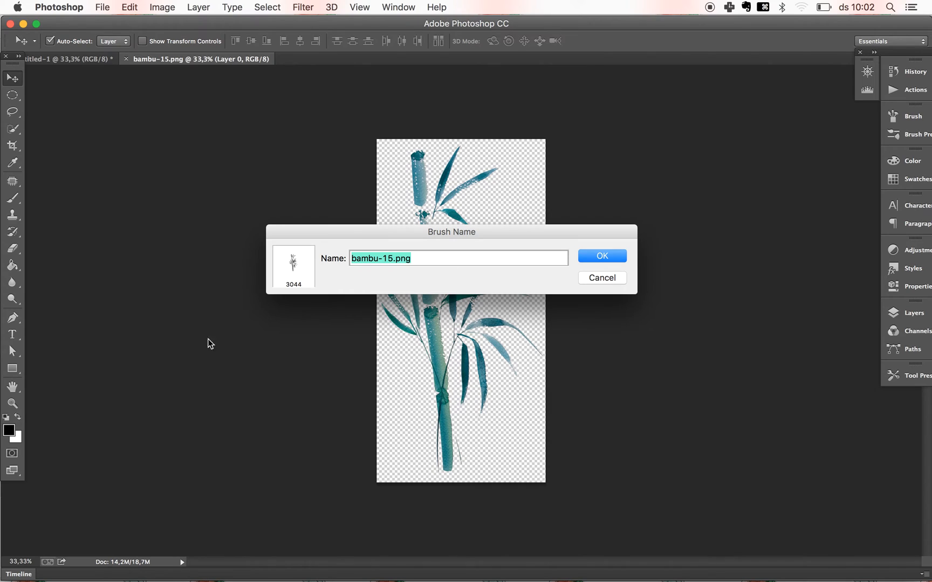
mouse_move(425, 270)
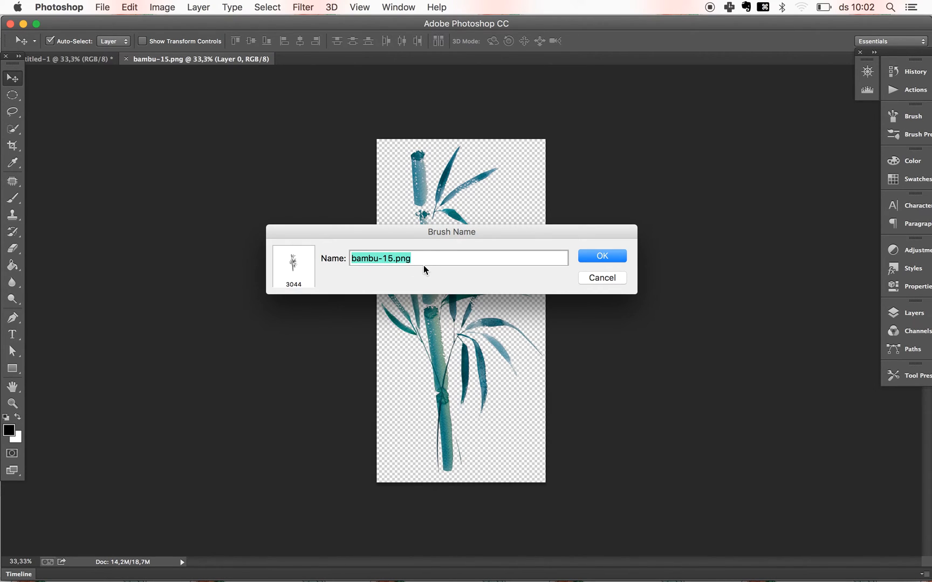
click(601, 256)
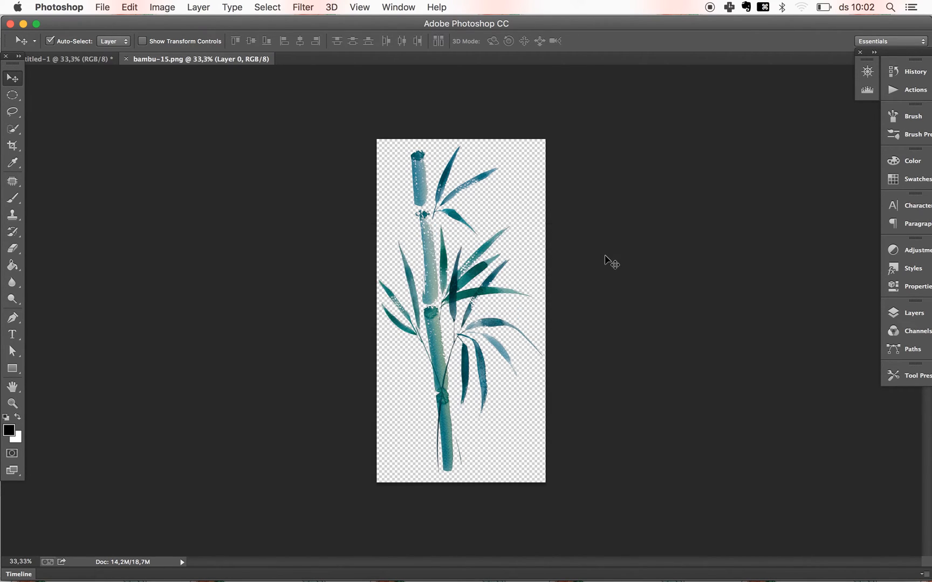
key(cmd+n)
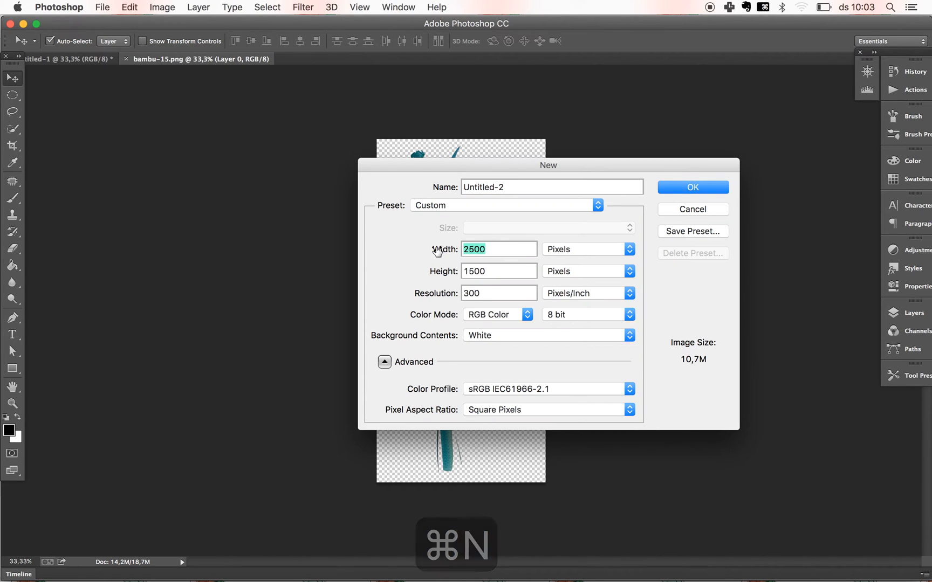
mouse_move(437, 249)
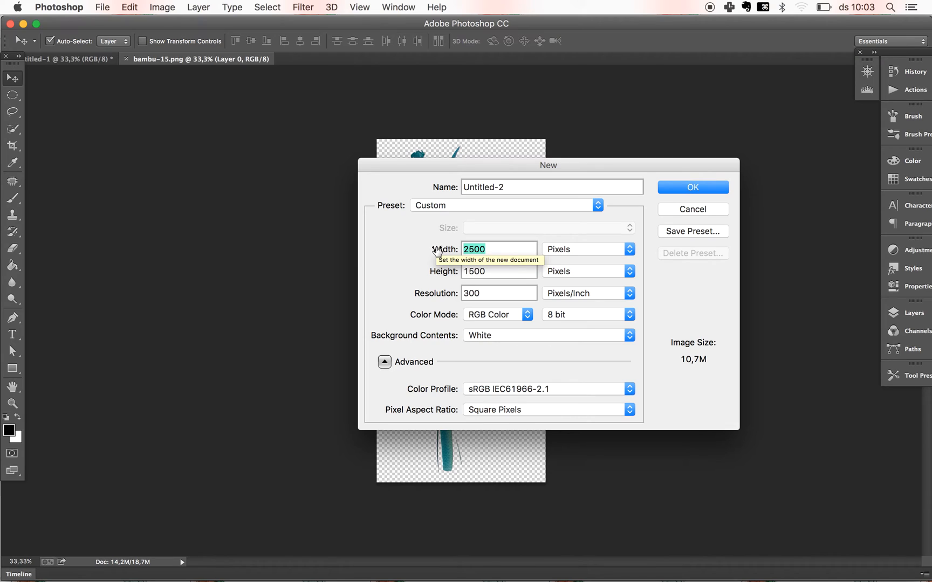
Set the width to 1500 px and create the 1500×3000 white document.
text(1500)
click(498, 272)
text(3000)
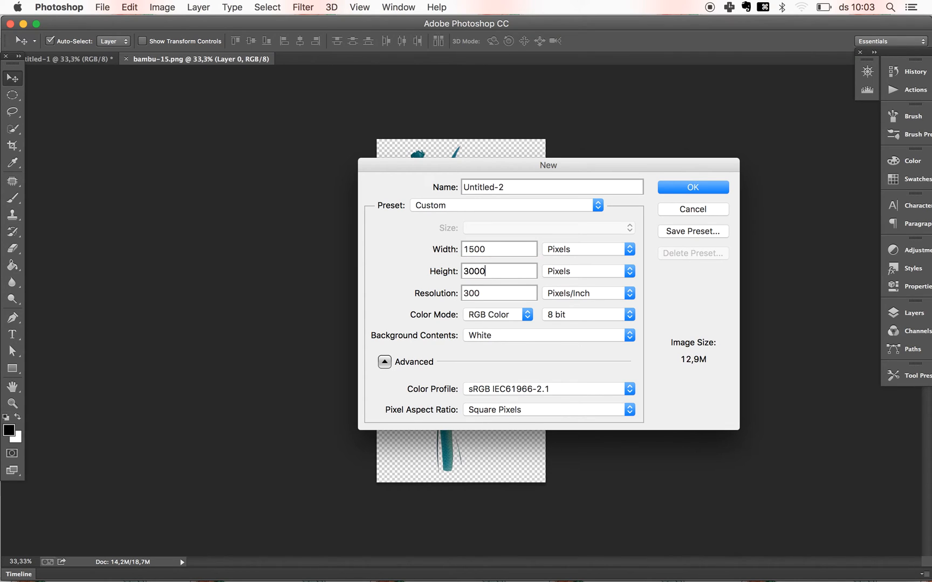
click(691, 187)
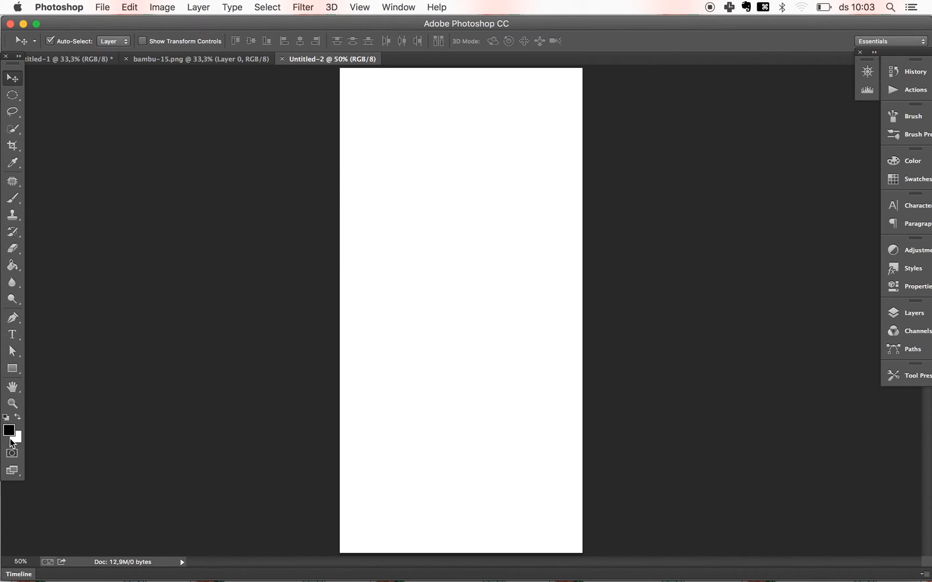
Stamp the bambu-15 brush once in black, then switch to the Move tool.
click(12, 197)
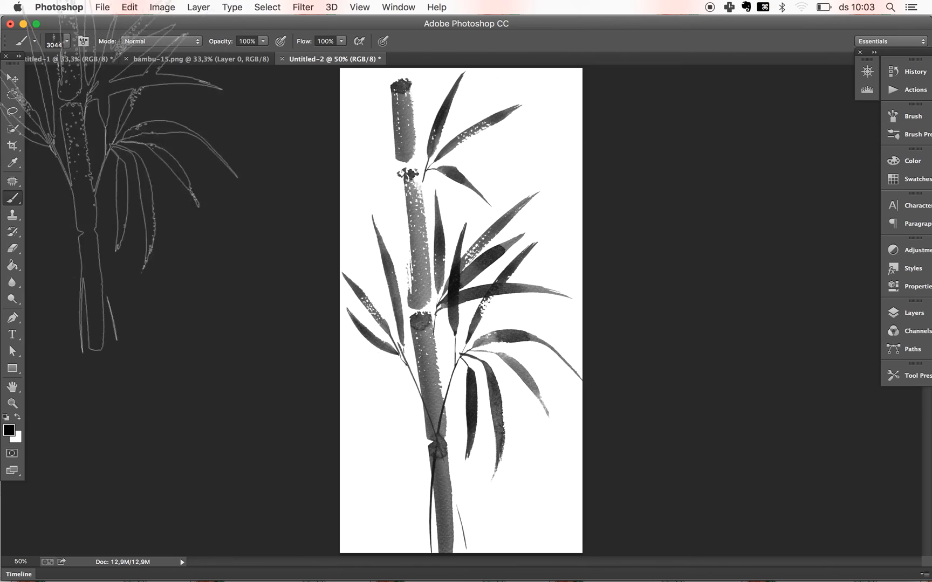
click(12, 77)
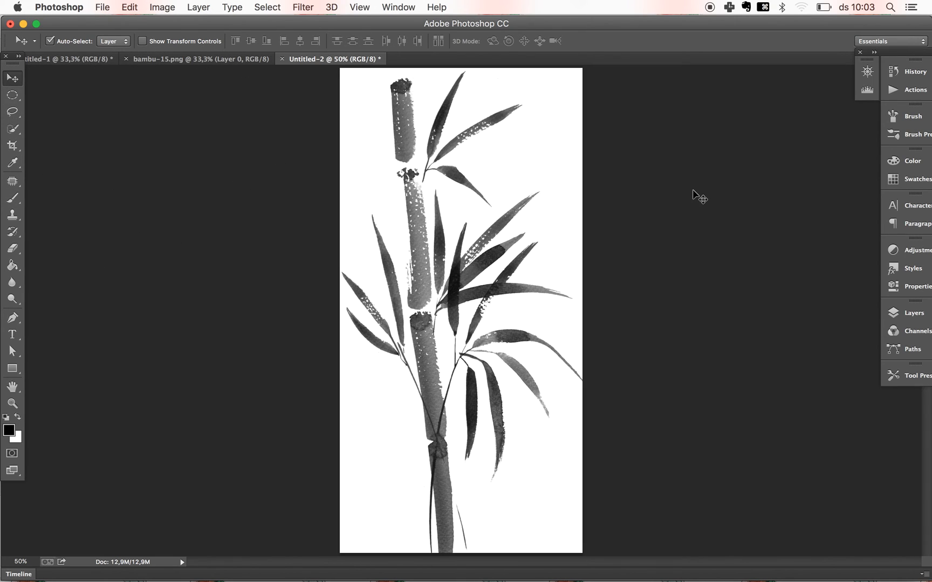
mouse_move(498, 552)
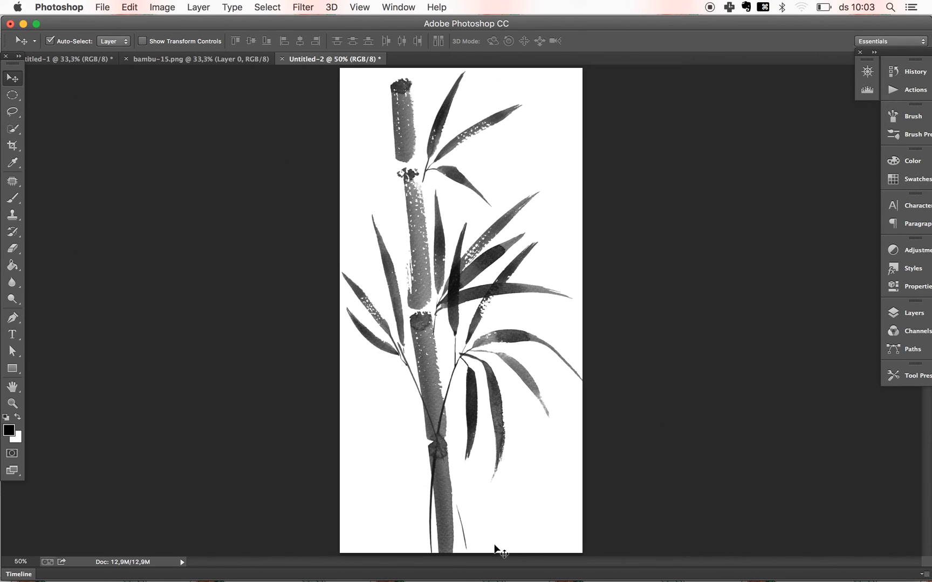
mouse_move(437, 431)
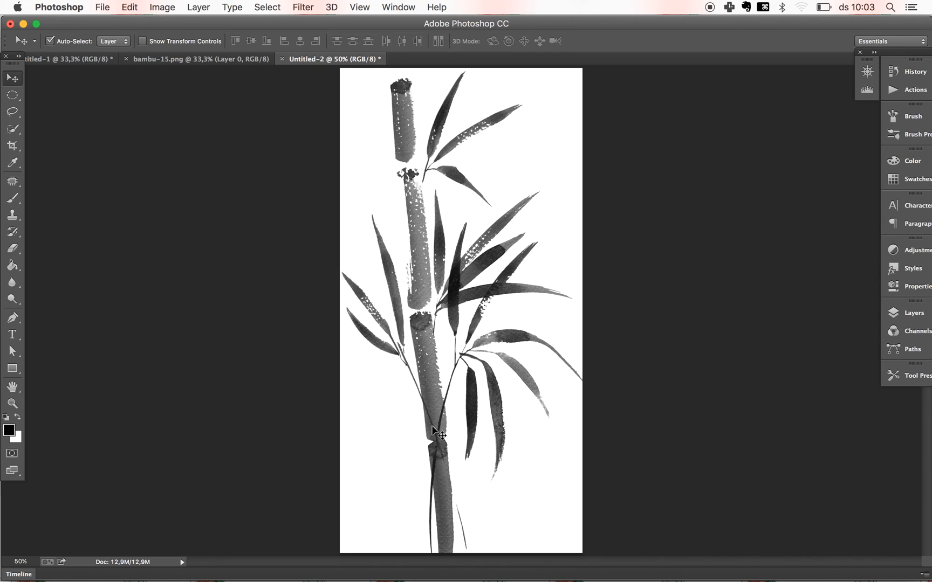
mouse_move(442, 167)
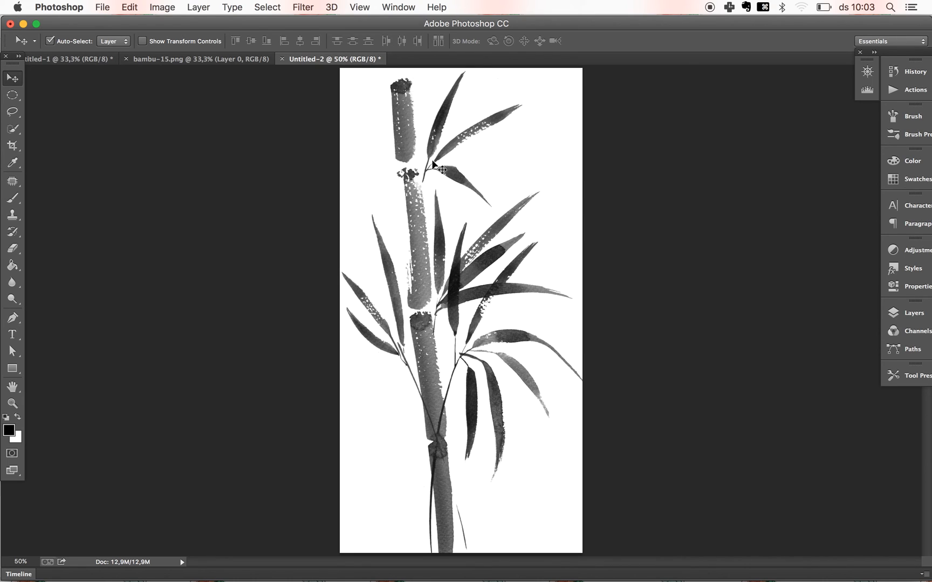
mouse_move(379, 345)
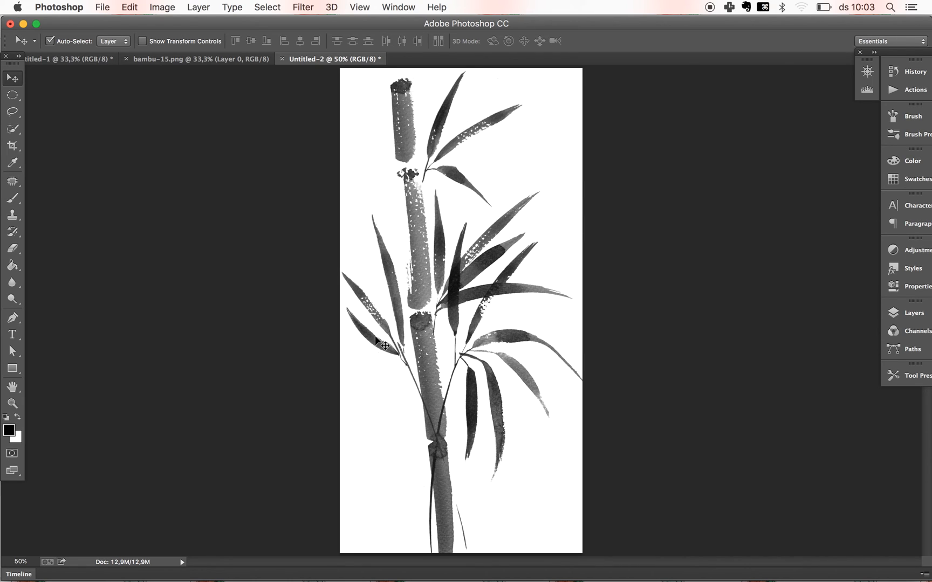
mouse_move(549, 410)
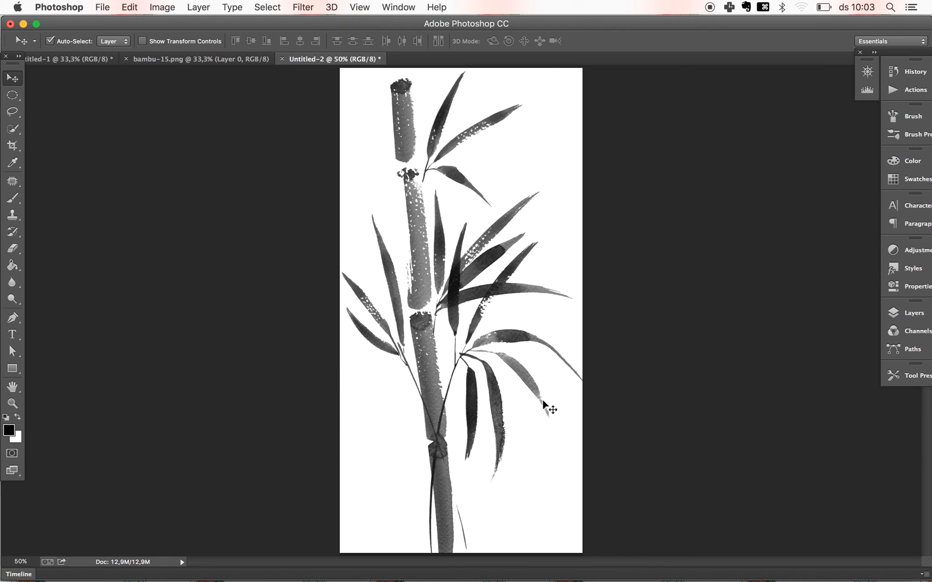
mouse_move(328, 472)
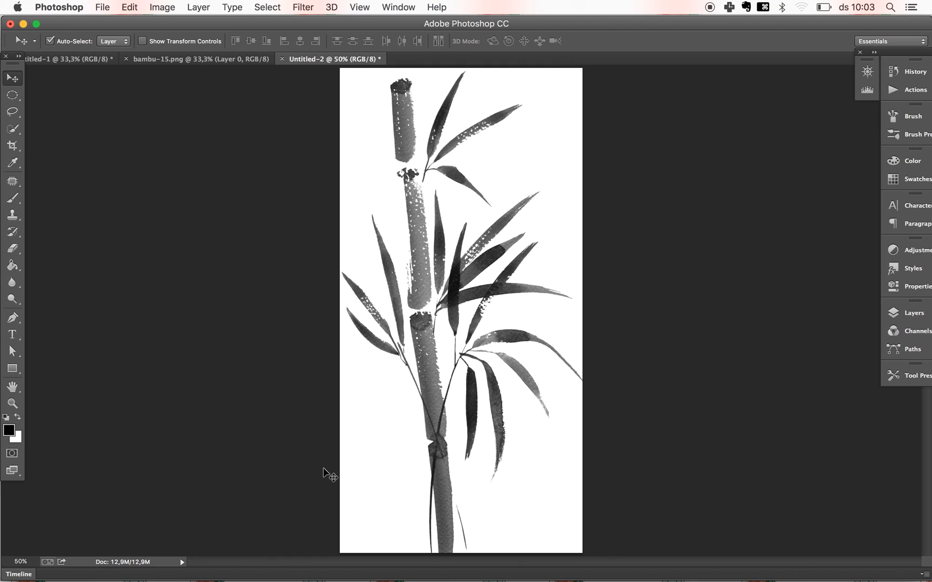
mouse_move(309, 462)
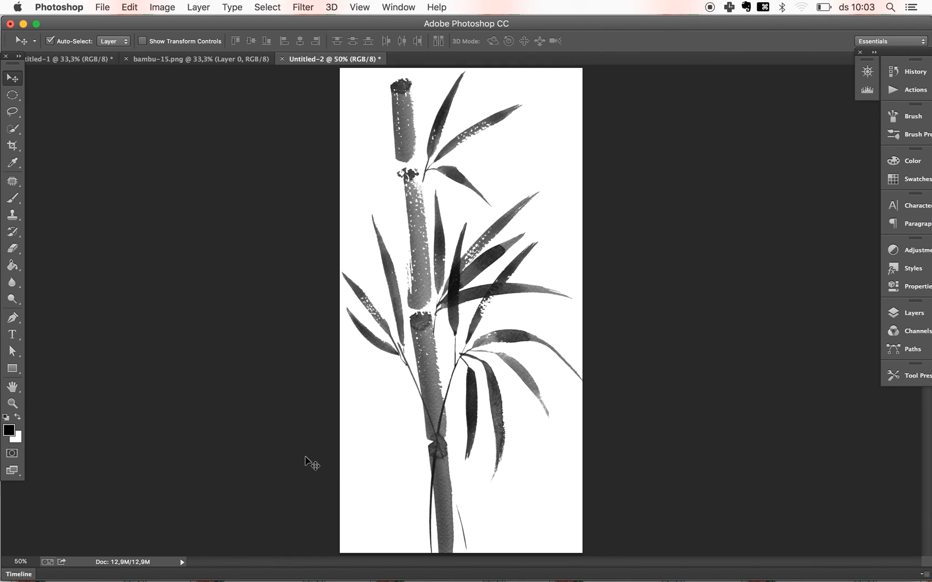